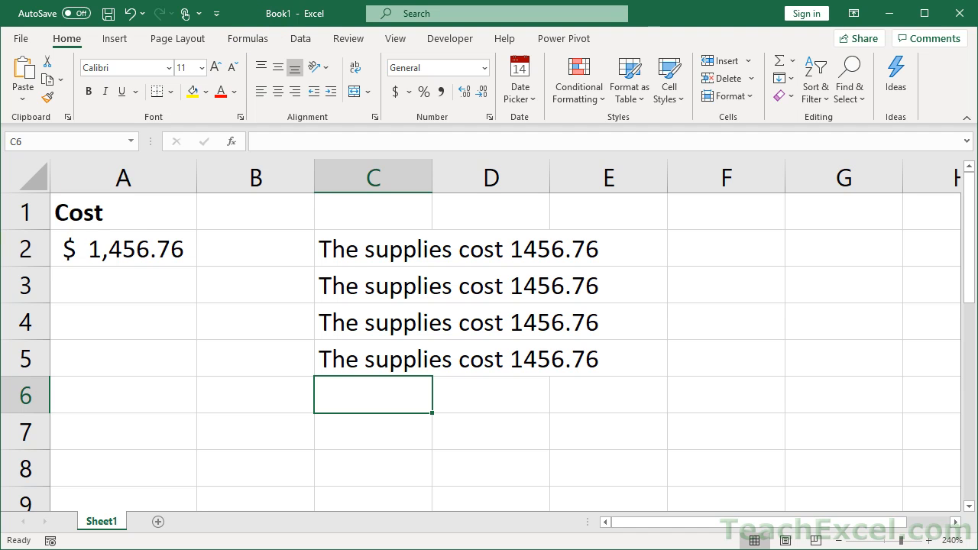
- Inspect A2's cost value and C2's sentence formula, leaving C2 unchanged
{"action": "left_click", "coordinate": [122, 248]}
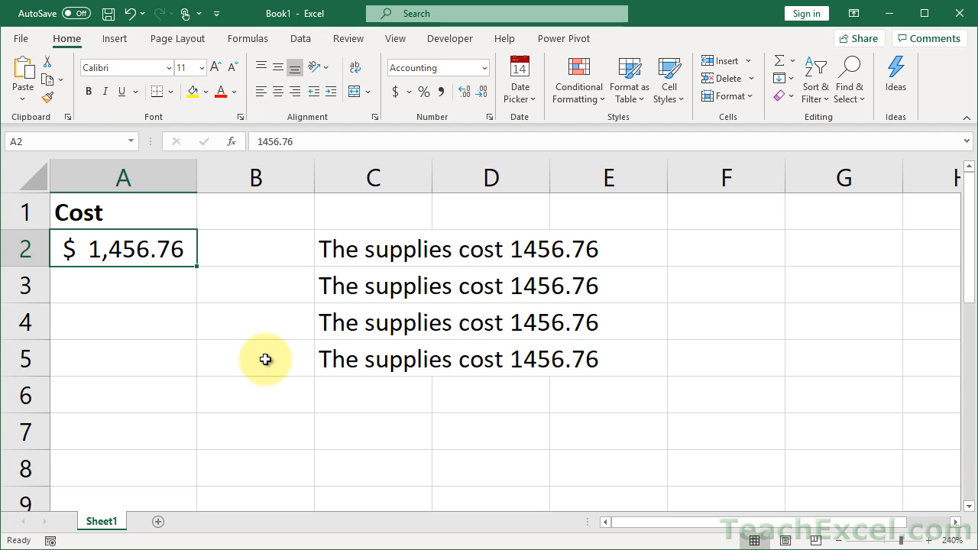
{"action": "mouse_move", "coordinate": [352, 257]}
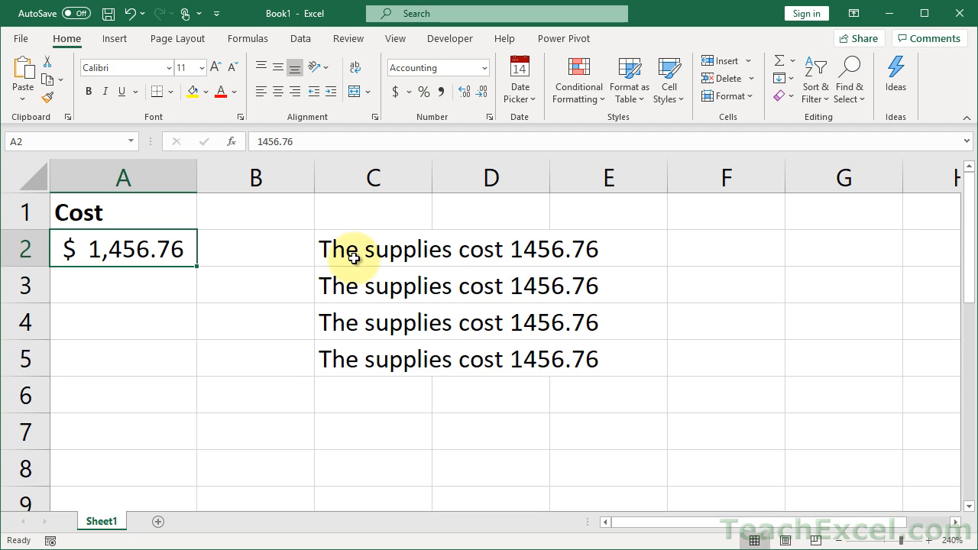
{"action": "left_click", "coordinate": [373, 248]}
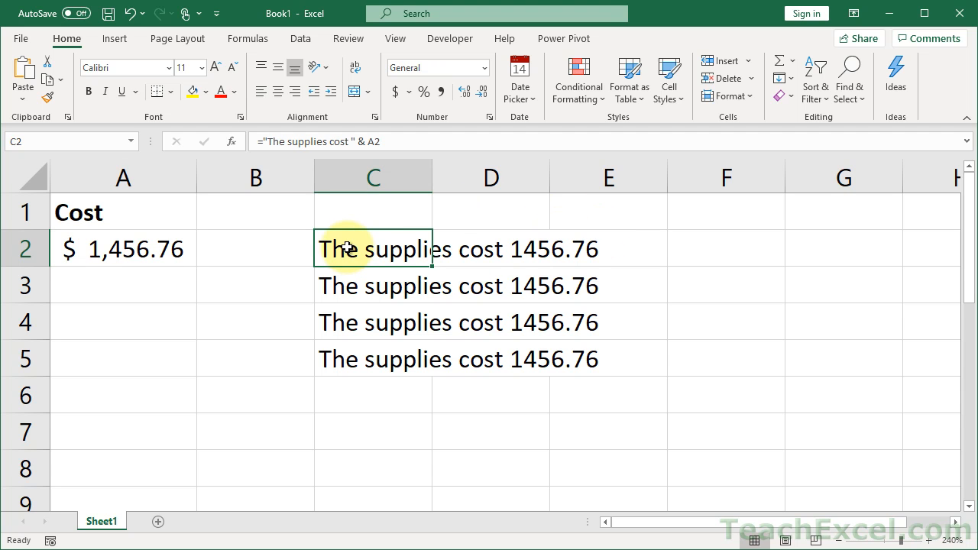
{"action": "double_click", "coordinate": [373, 249]}
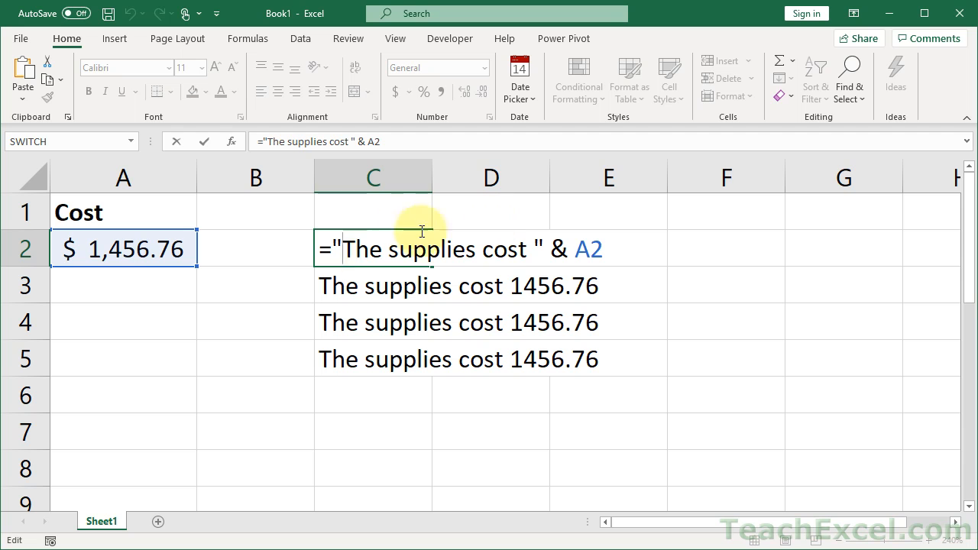
{"action": "mouse_move", "coordinate": [326, 248]}
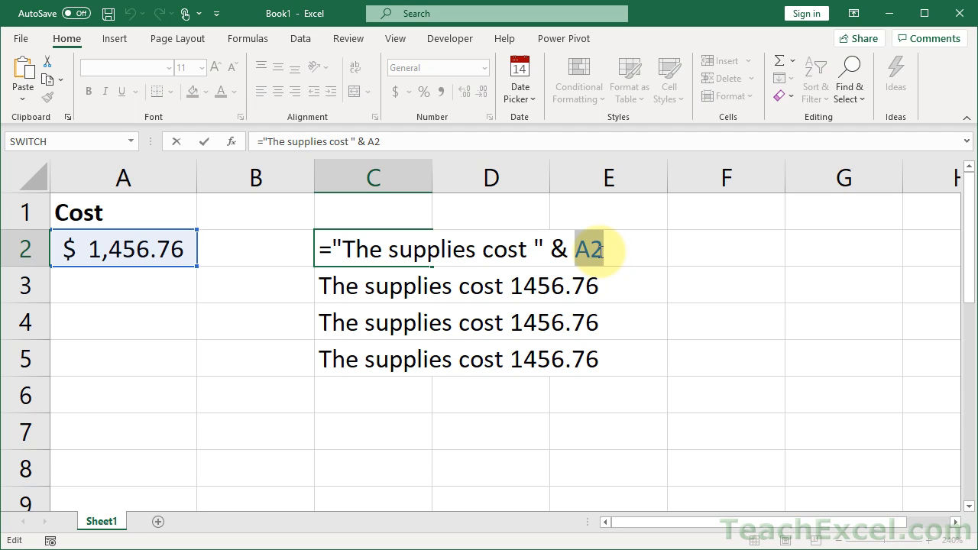
{"action": "key", "text": "Return"}
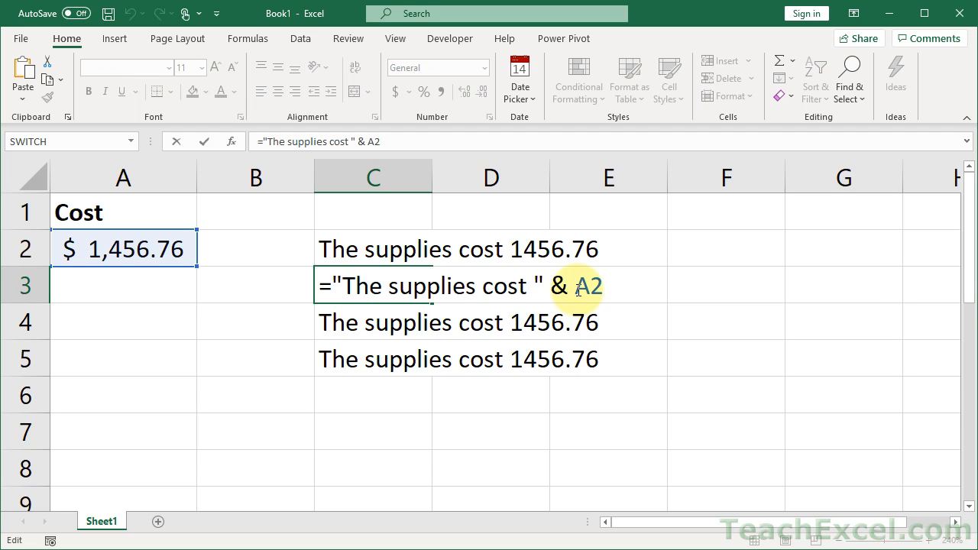
- Wrap A2 in TEXT(A2,"$#,##") in C3's formula, showing 'The supplies cost $1,457'
{"action": "type", "text": "text"}
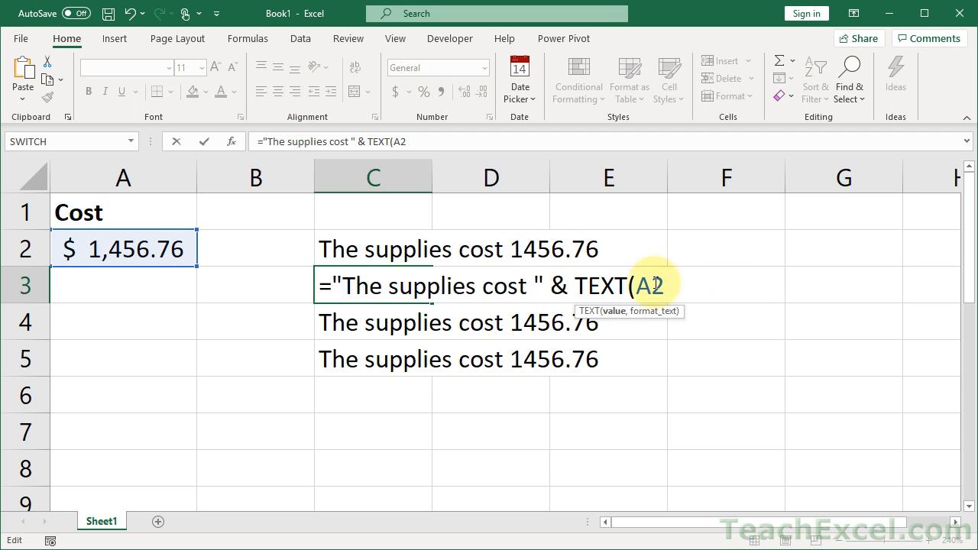
{"action": "type", "text": ","}
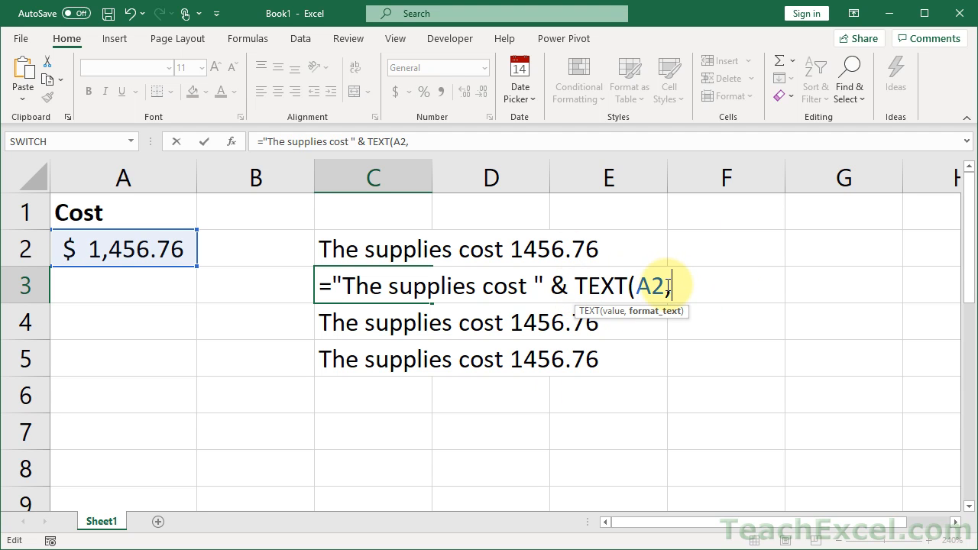
{"action": "type", "text": "\""}
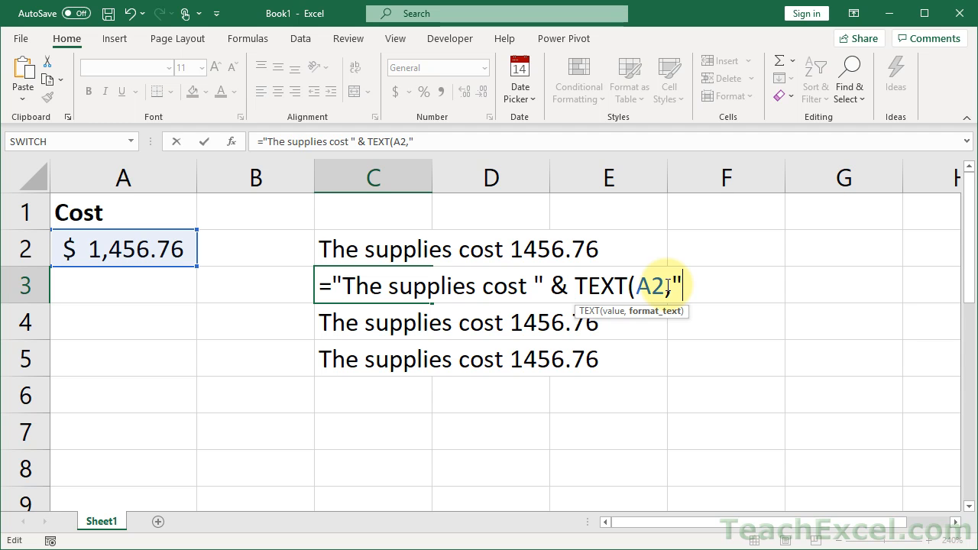
{"action": "type", "text": "$#"}
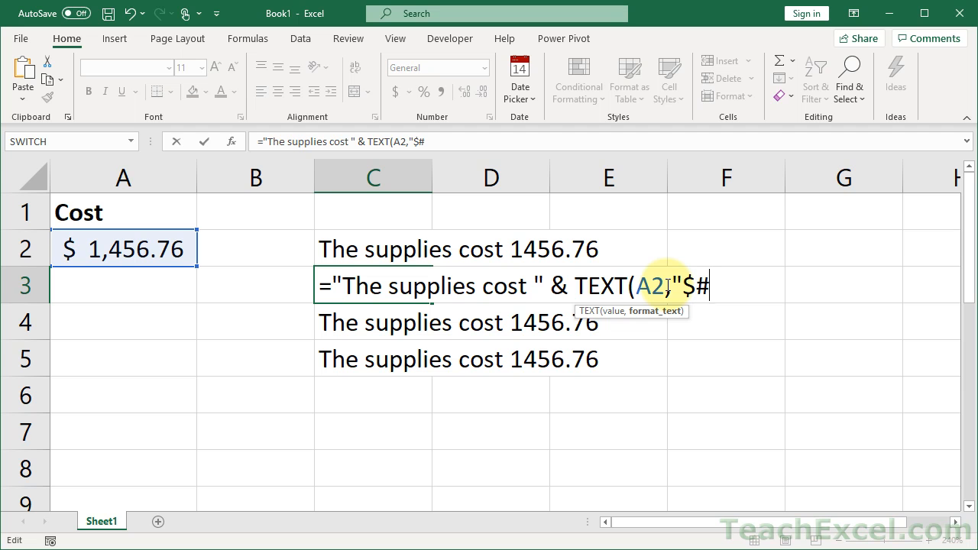
{"action": "type", "text": ",##"}
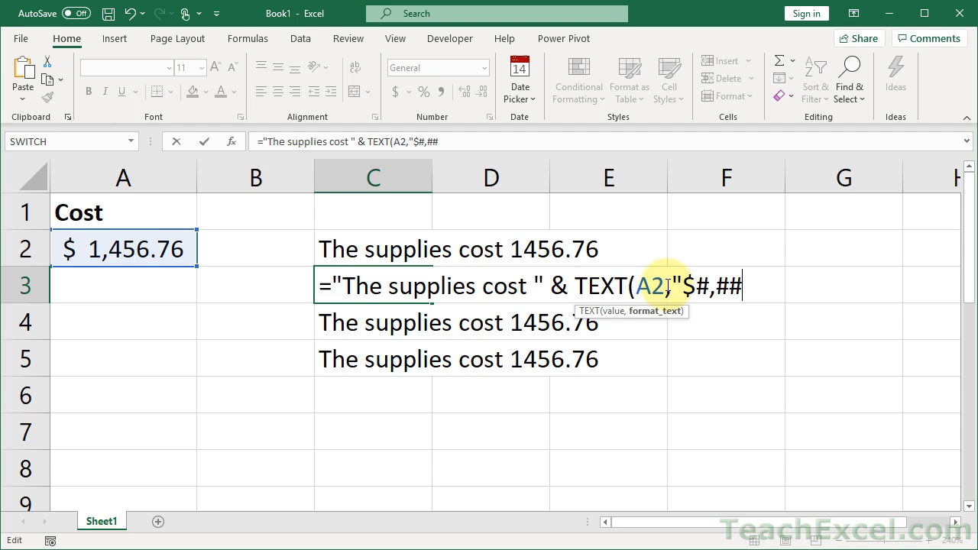
{"action": "type", "text": "\")"}
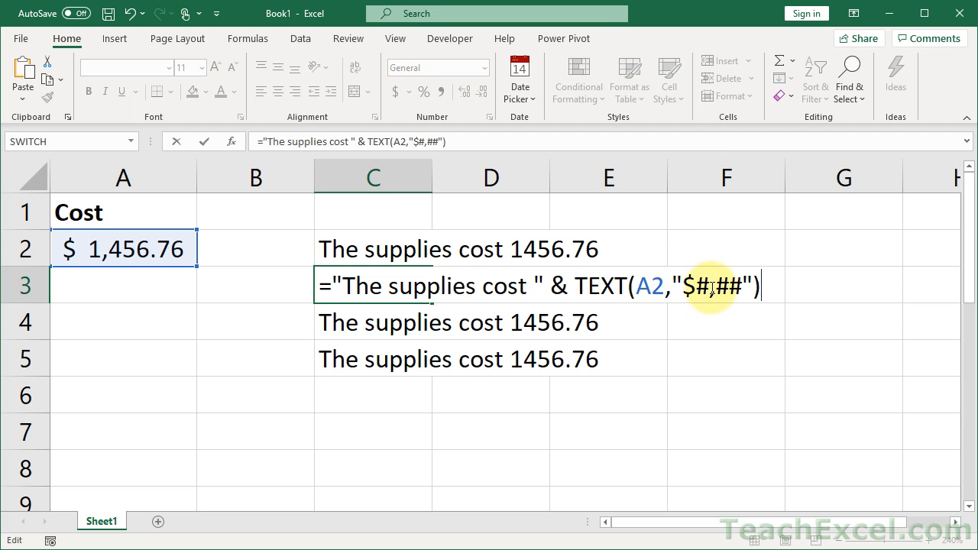
{"action": "key", "text": "Return"}
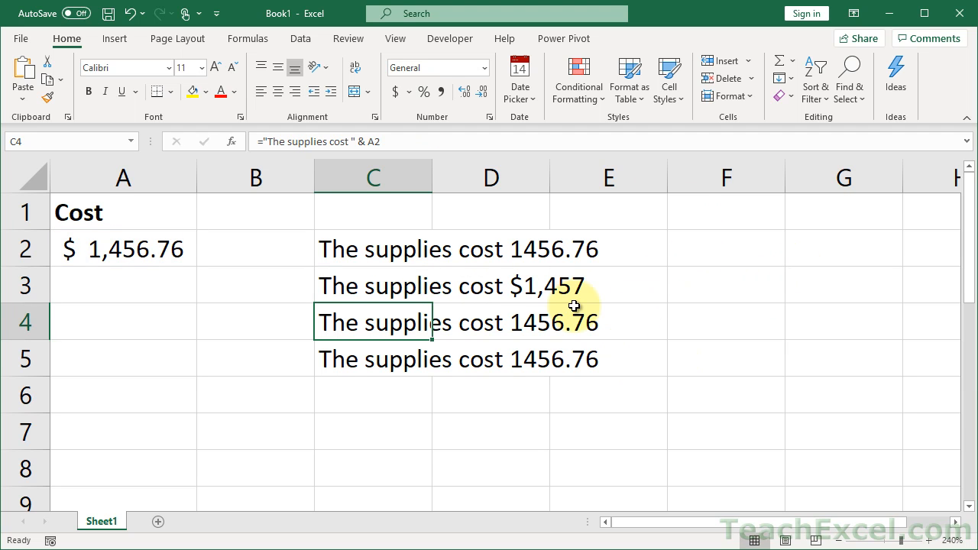
{"action": "mouse_move", "coordinate": [384, 295]}
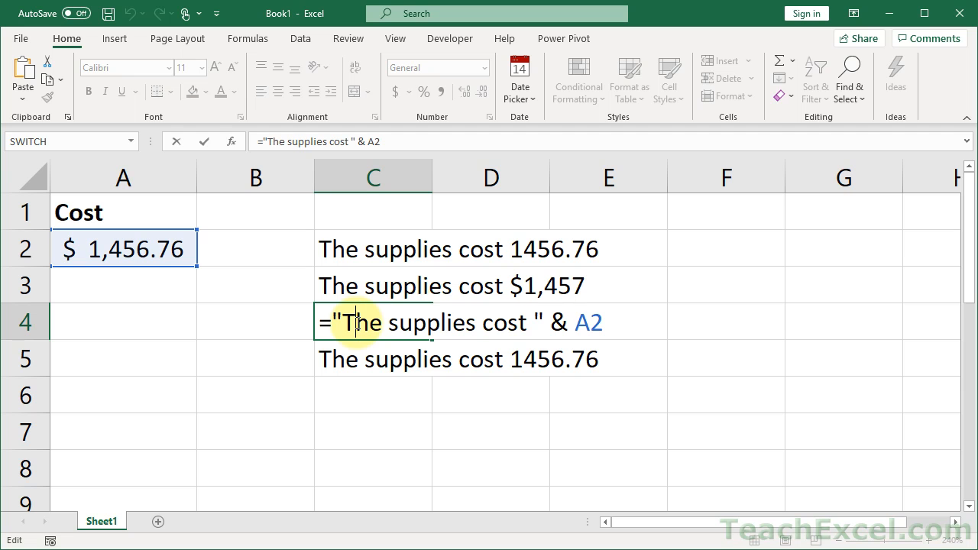
{"action": "mouse_move", "coordinate": [580, 317]}
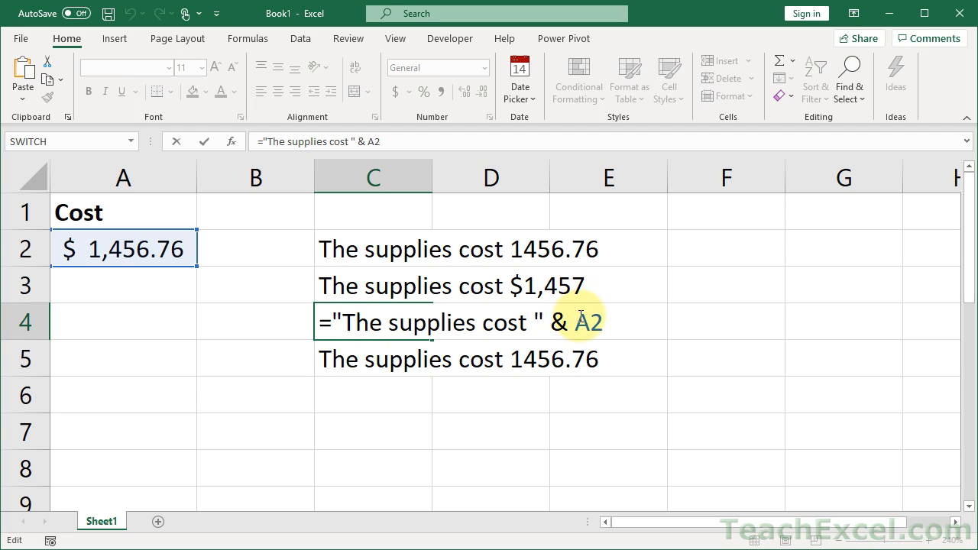
- Wrap A2 in DOLLAR in C4's formula, showing 'The supplies cost $1,456.76'
{"action": "type", "text": "DOLLAR("}
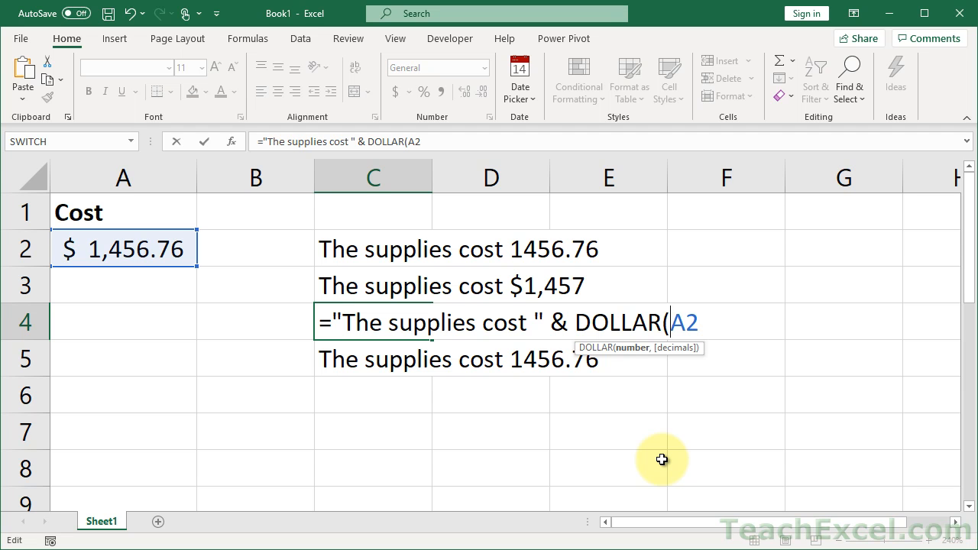
{"action": "mouse_move", "coordinate": [696, 322]}
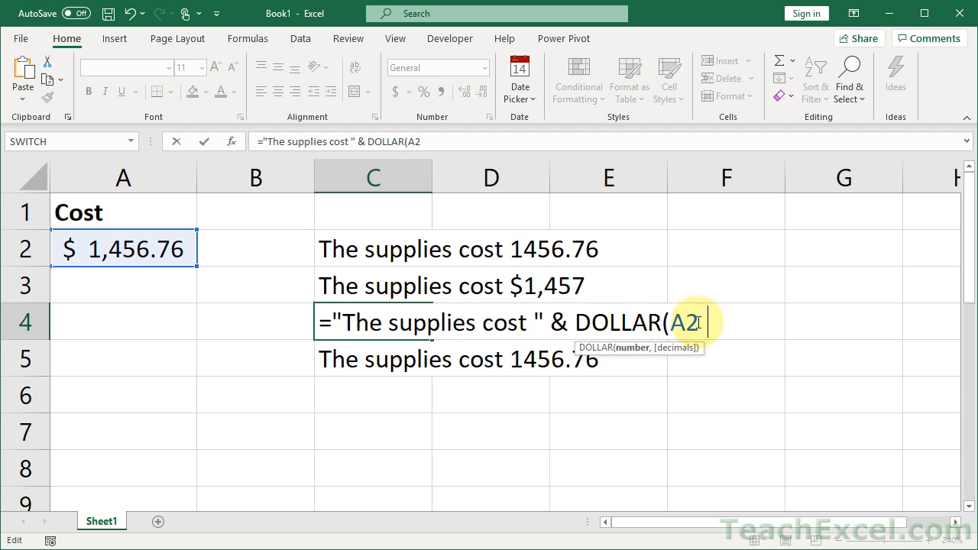
{"action": "key", "text": "Return"}
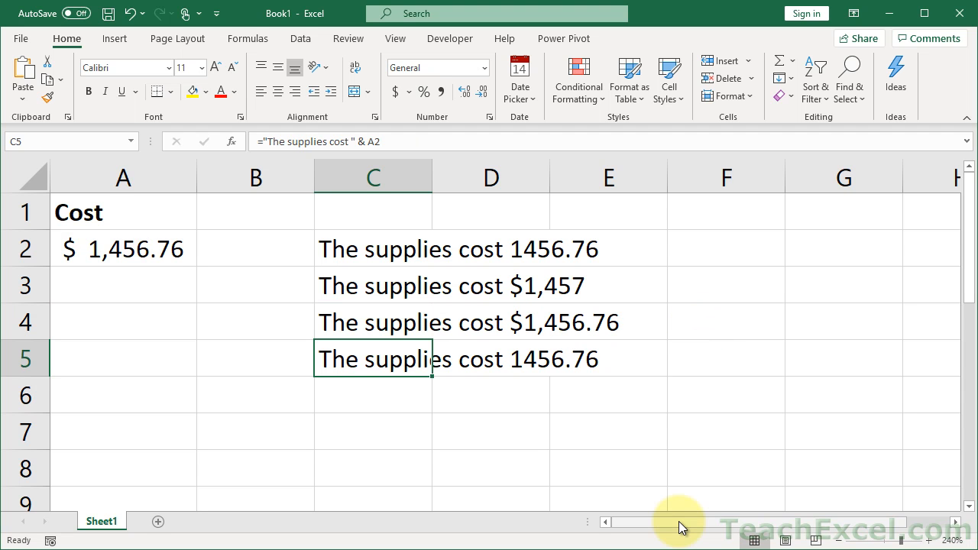
- Check C4's formula, then wrap A2 in FIXED with 2 decimals in C5, showing 1456.76
{"action": "double_click", "coordinate": [373, 285]}
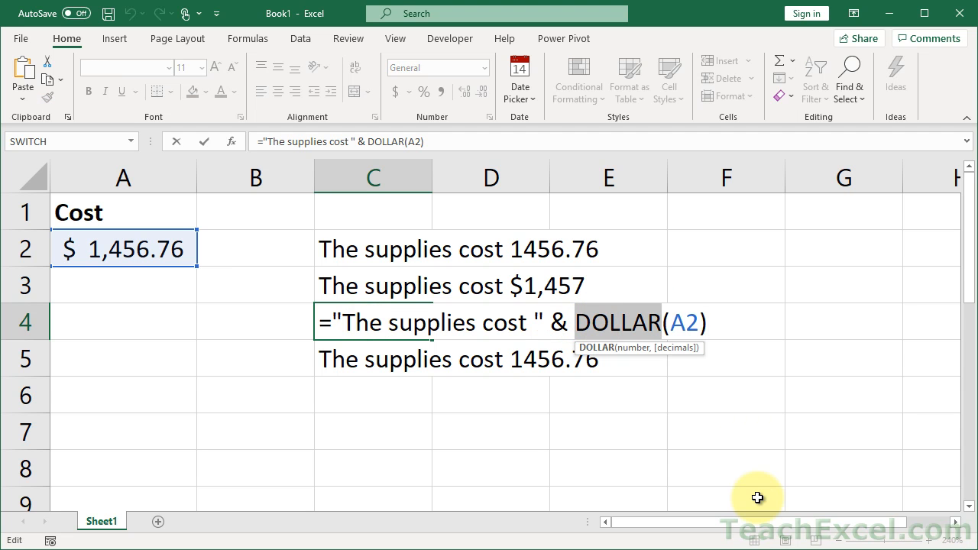
{"action": "key", "text": "Return"}
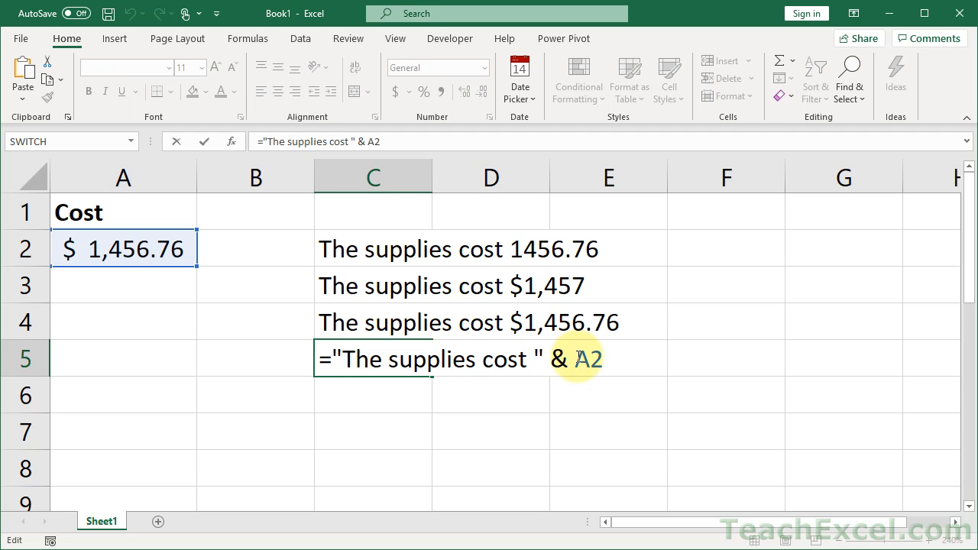
{"action": "type", "text": "fix"}
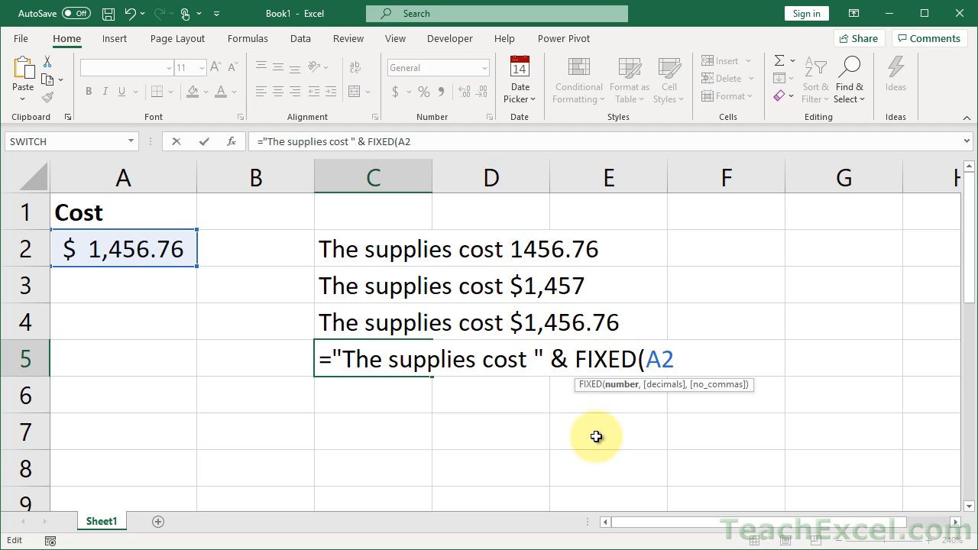
{"action": "mouse_move", "coordinate": [624, 390]}
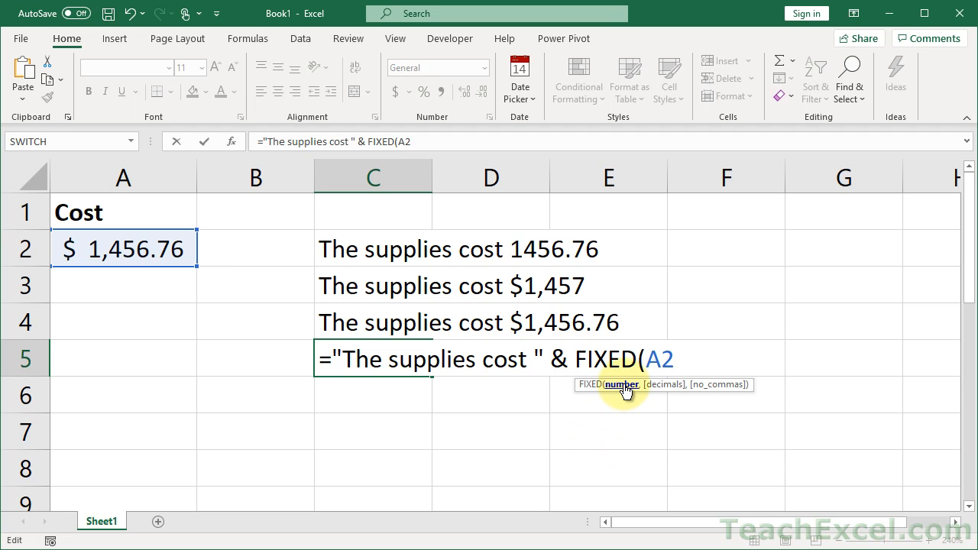
{"action": "mouse_move", "coordinate": [663, 390]}
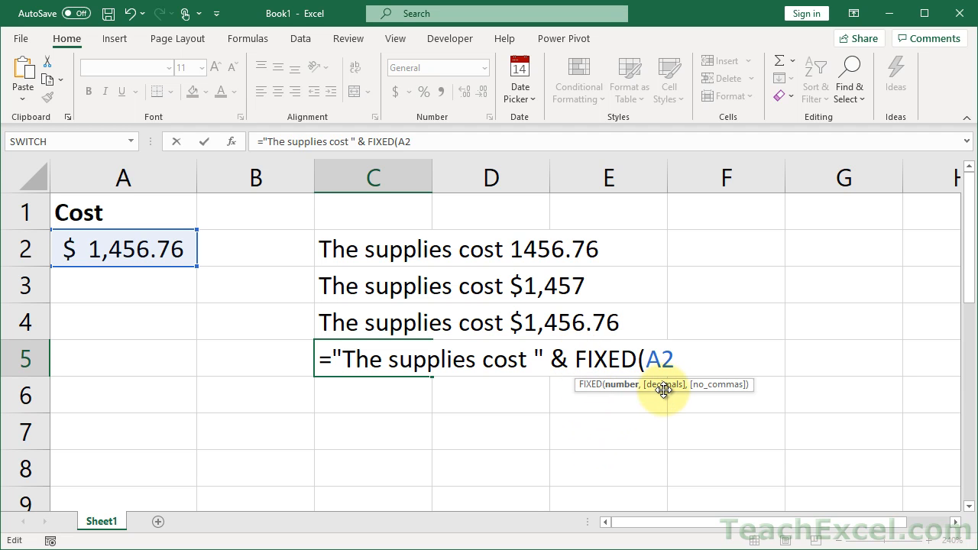
{"action": "mouse_move", "coordinate": [710, 389]}
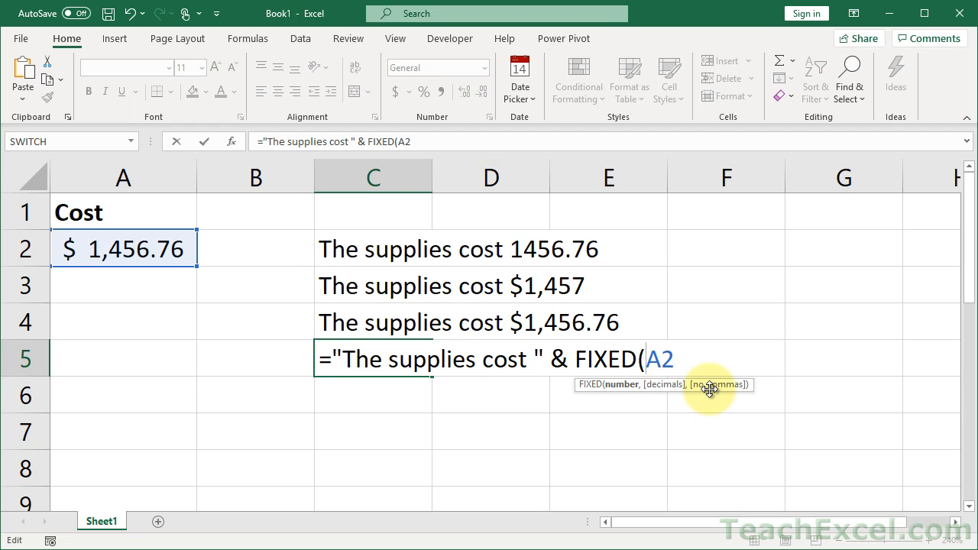
{"action": "mouse_move", "coordinate": [680, 359]}
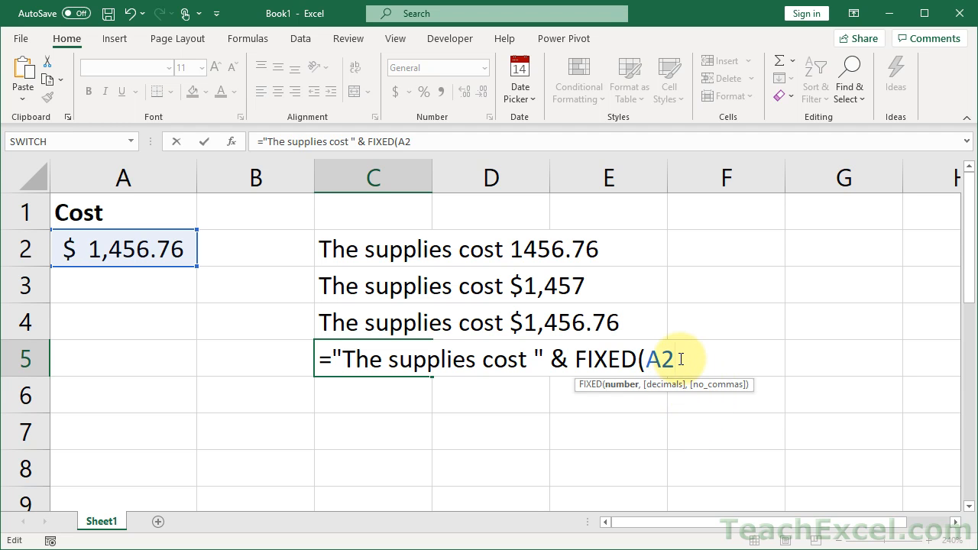
{"action": "type", "text": ",2"}
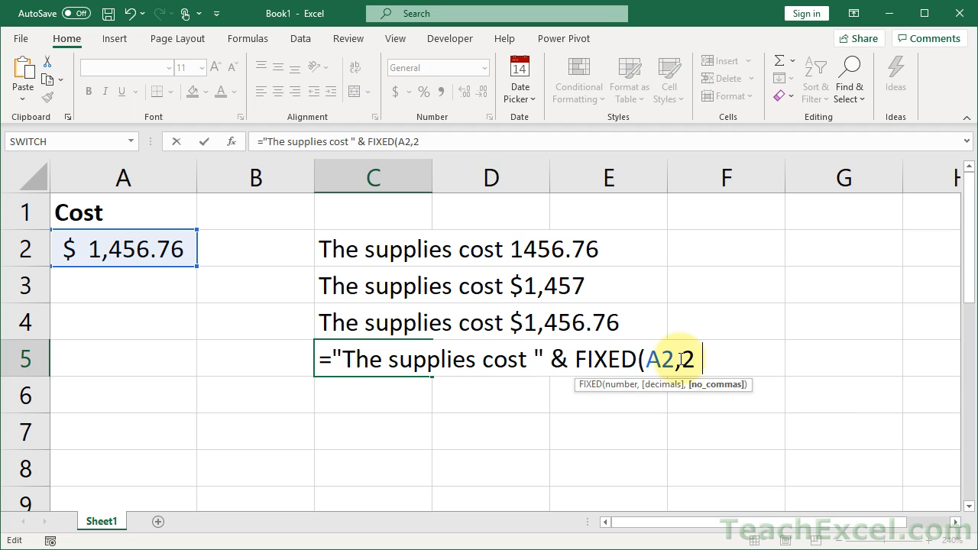
{"action": "type", "text": ",fa"}
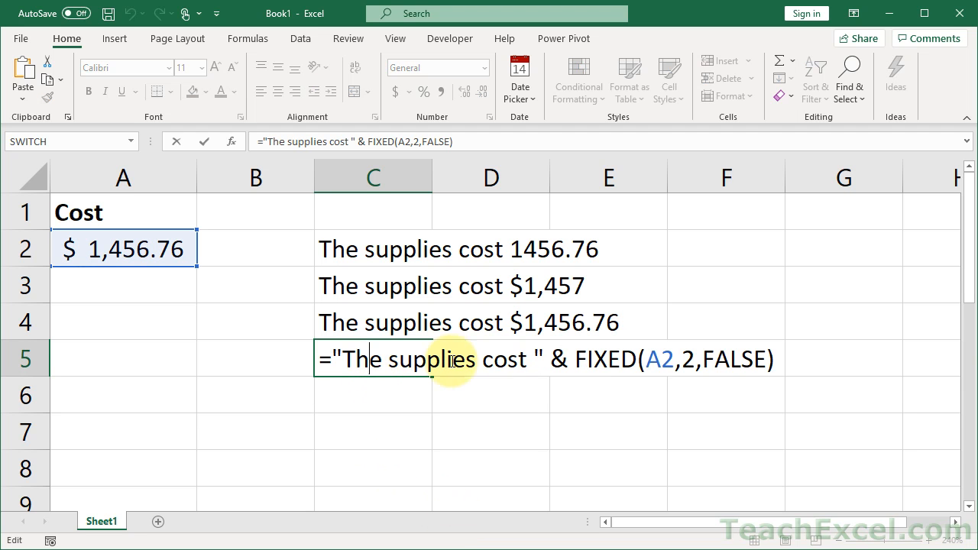
{"action": "type", "text": "true"}
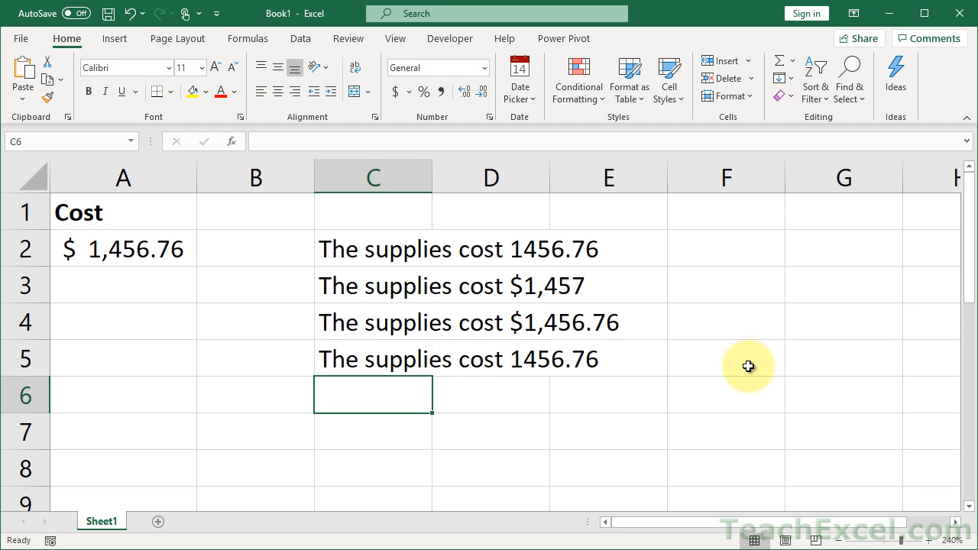
- Change C5's FIXED decimals argument to 0 so the sentence shows 1457
{"action": "left_click", "coordinate": [372, 359]}
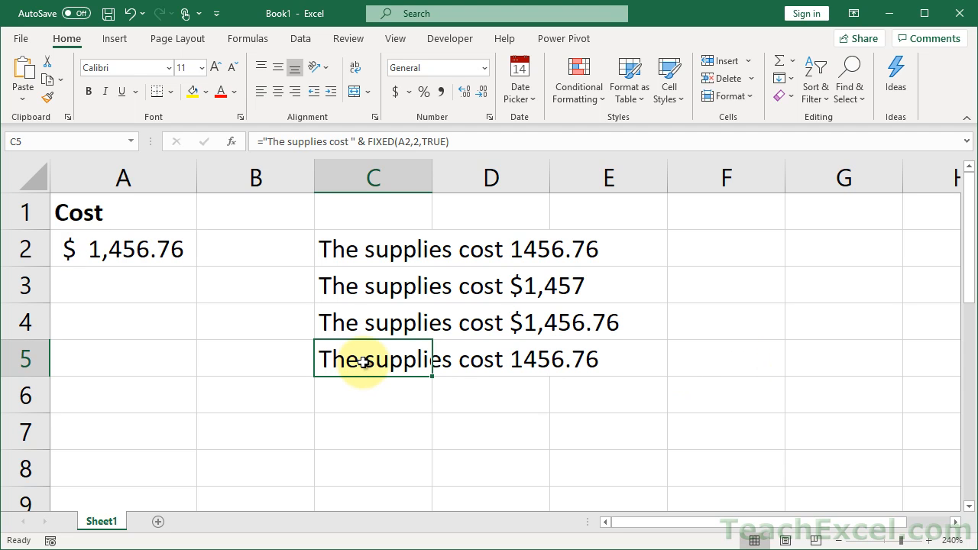
{"action": "double_click", "coordinate": [373, 359]}
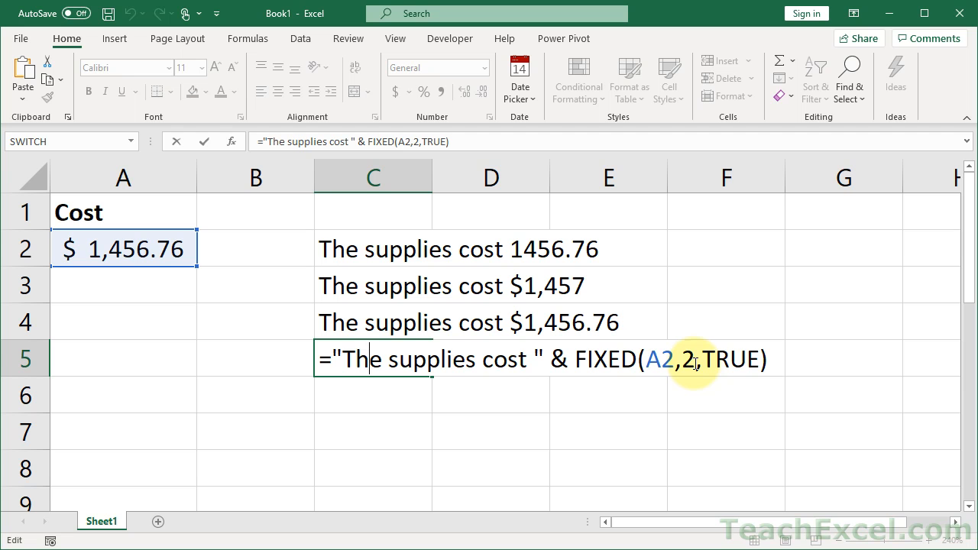
{"action": "type", "text": "0"}
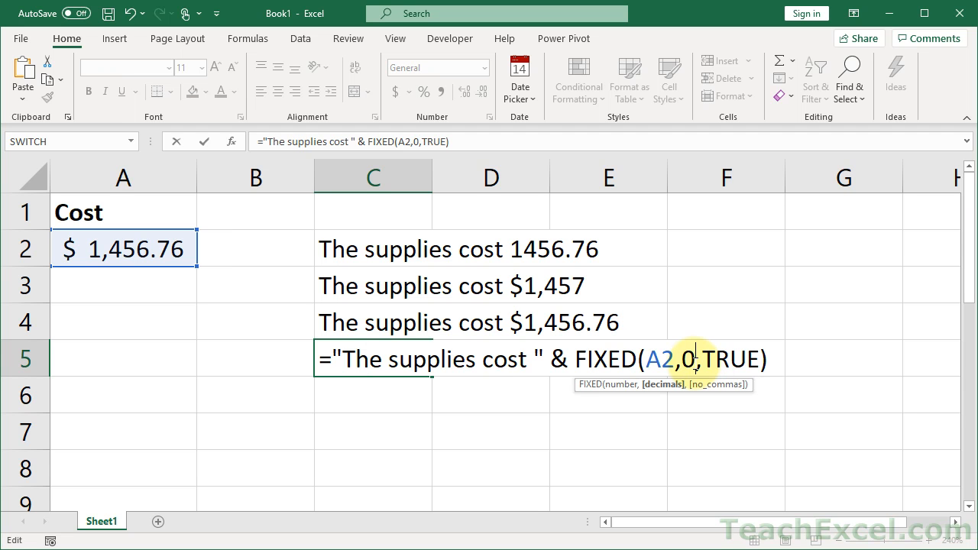
{"action": "key", "text": "Return"}
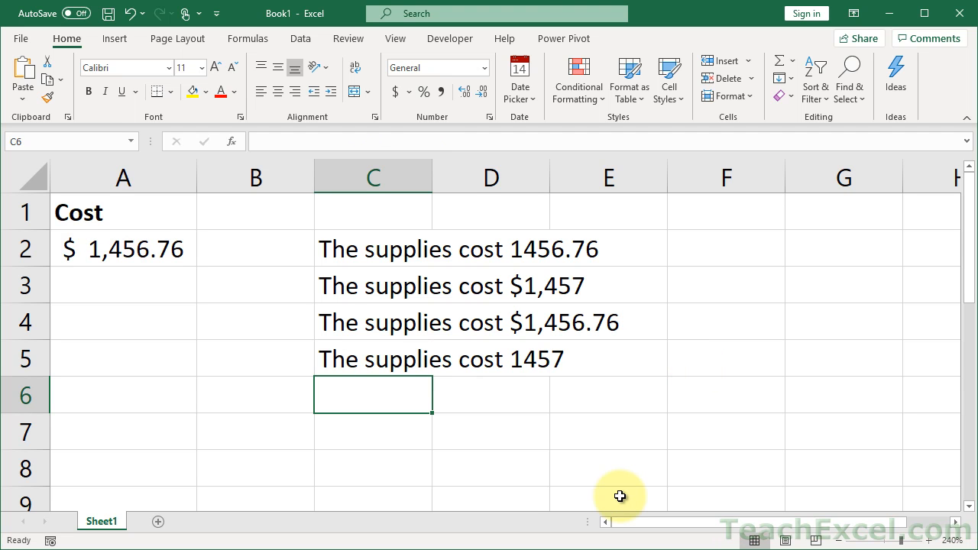
{"action": "mouse_move", "coordinate": [374, 329]}
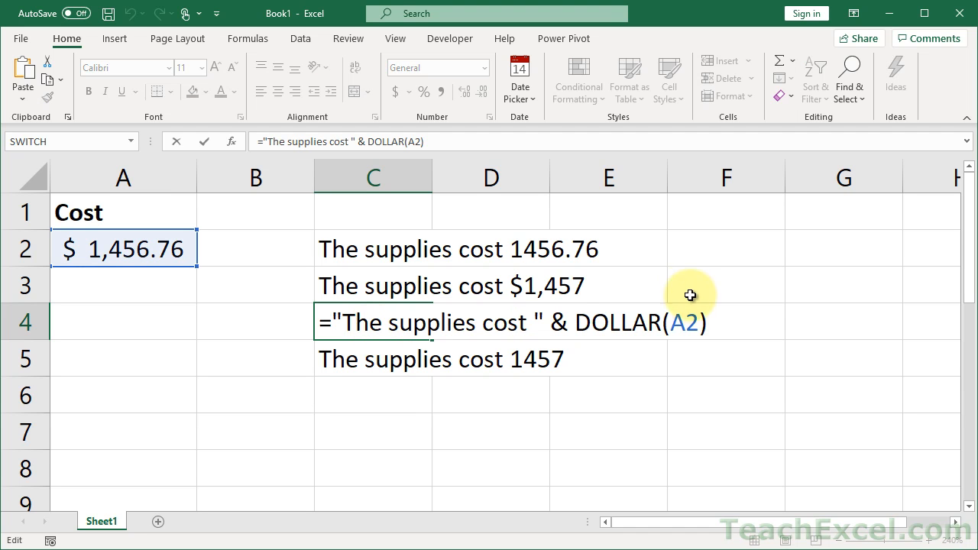
- Add an empty decimals argument, DOLLAR(A2,), in C4 to show $1,457
{"action": "type", "text": ","}
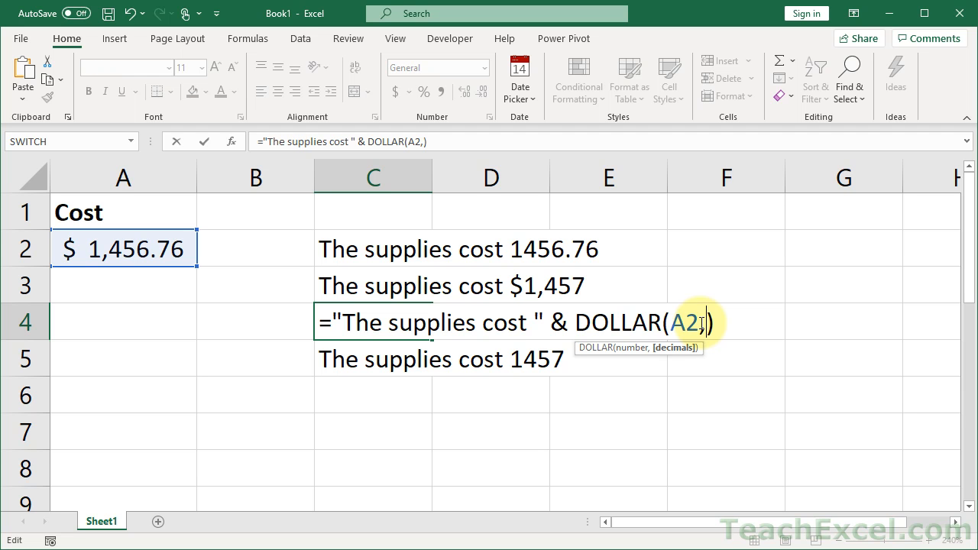
{"action": "key", "text": "Return"}
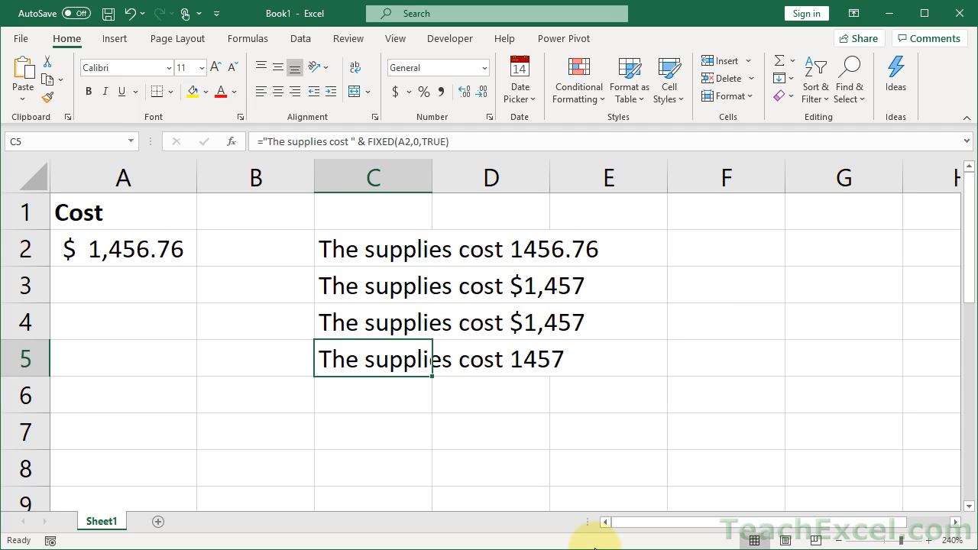